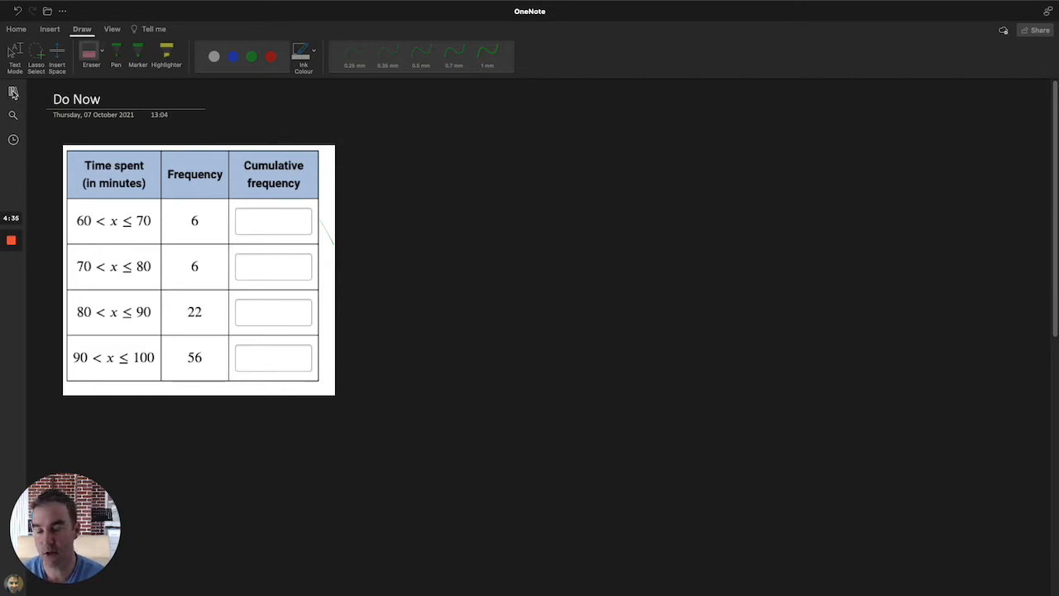
Step: Try the green and red ink swatches, settling on red 0.5 mm pen ink
left_click(13, 91)
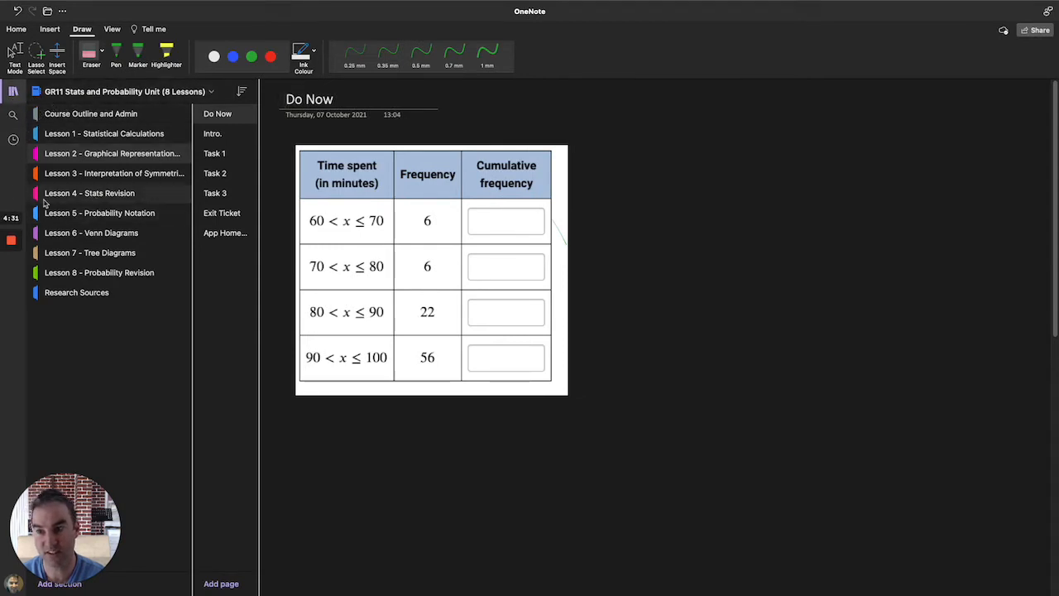
left_click(14, 91)
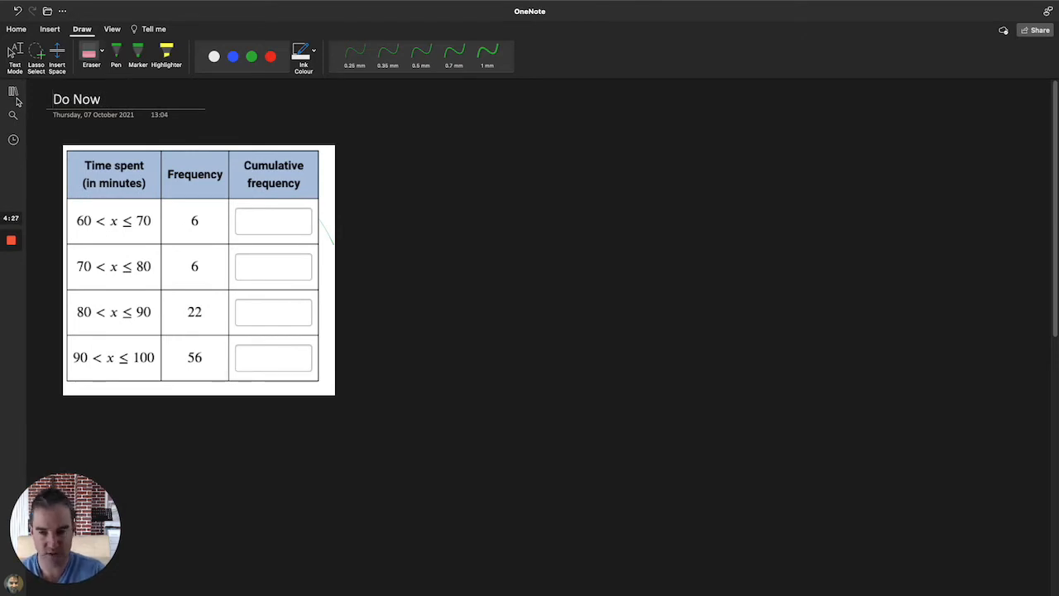
left_click(251, 57)
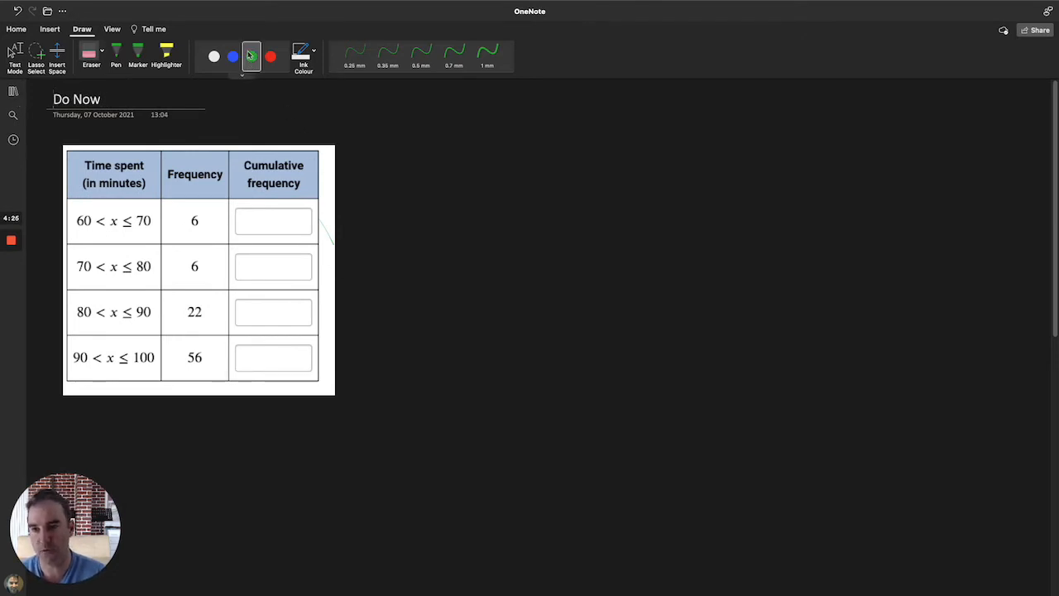
left_click(270, 57)
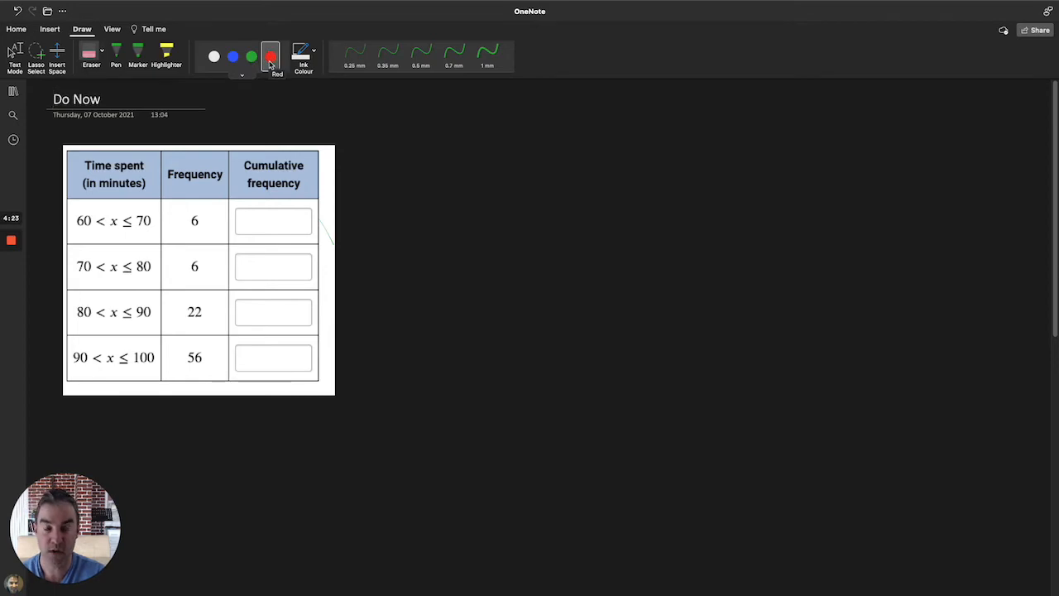
left_click(251, 56)
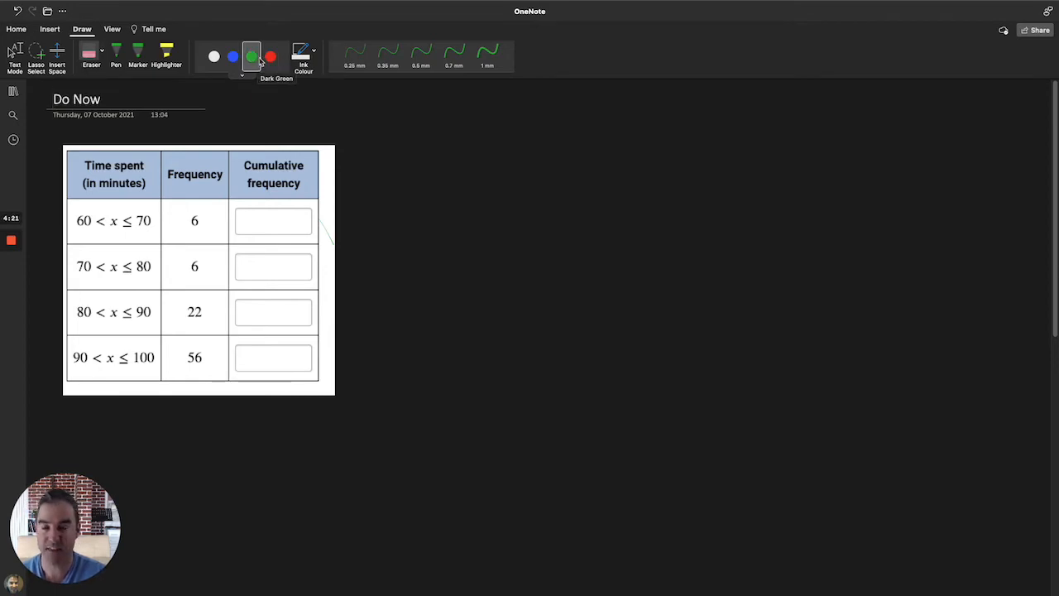
mouse_move(270, 56)
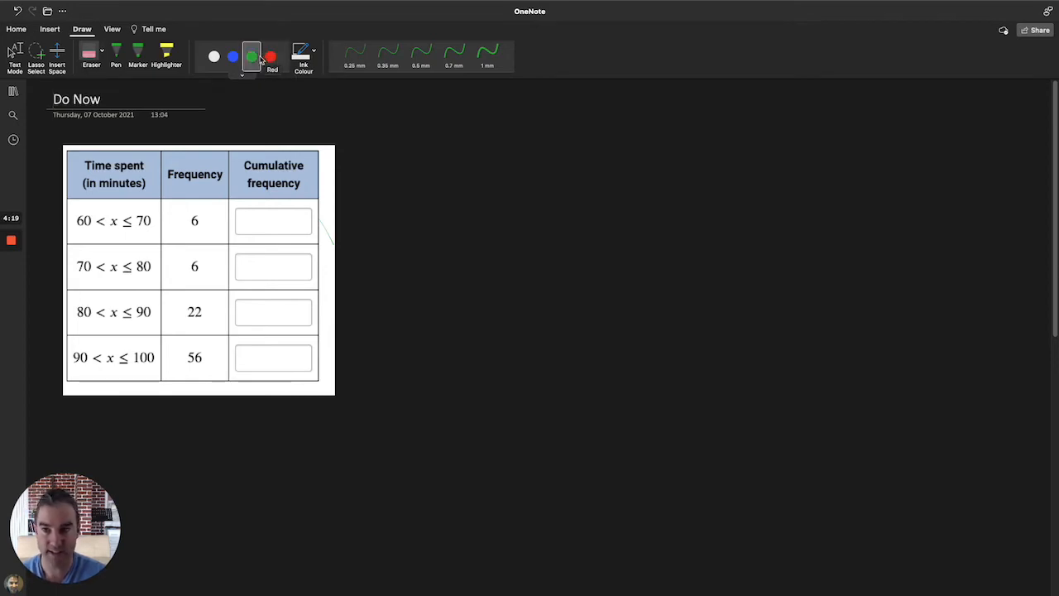
left_click(271, 57)
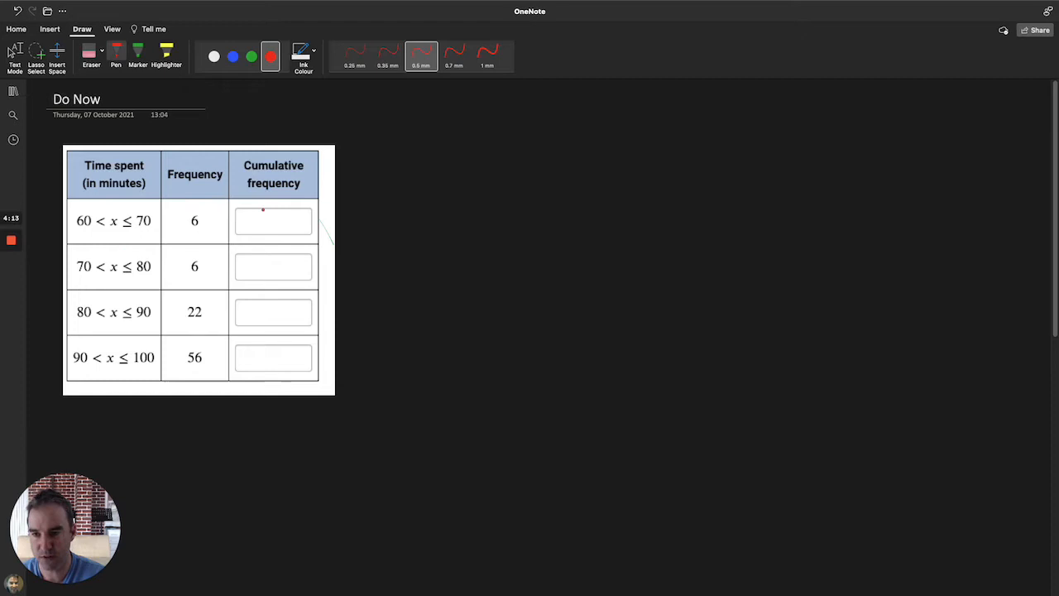
Step: Handwrite 6, 12, 34 and 90 in red in the cumulative frequency boxes
left_click_drag(263, 211, 273, 236)
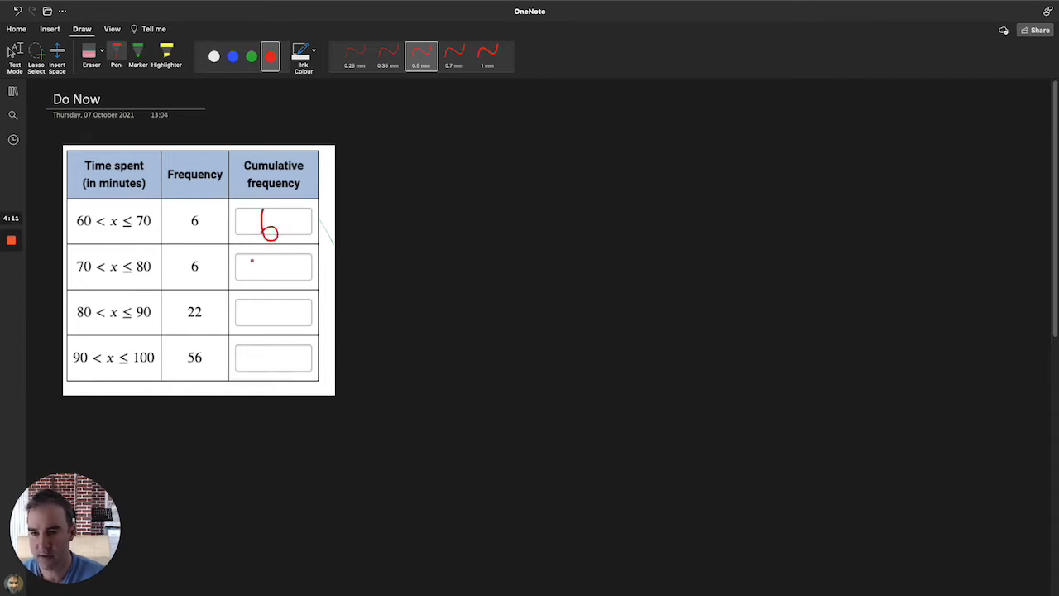
left_click_drag(261, 261, 282, 277)
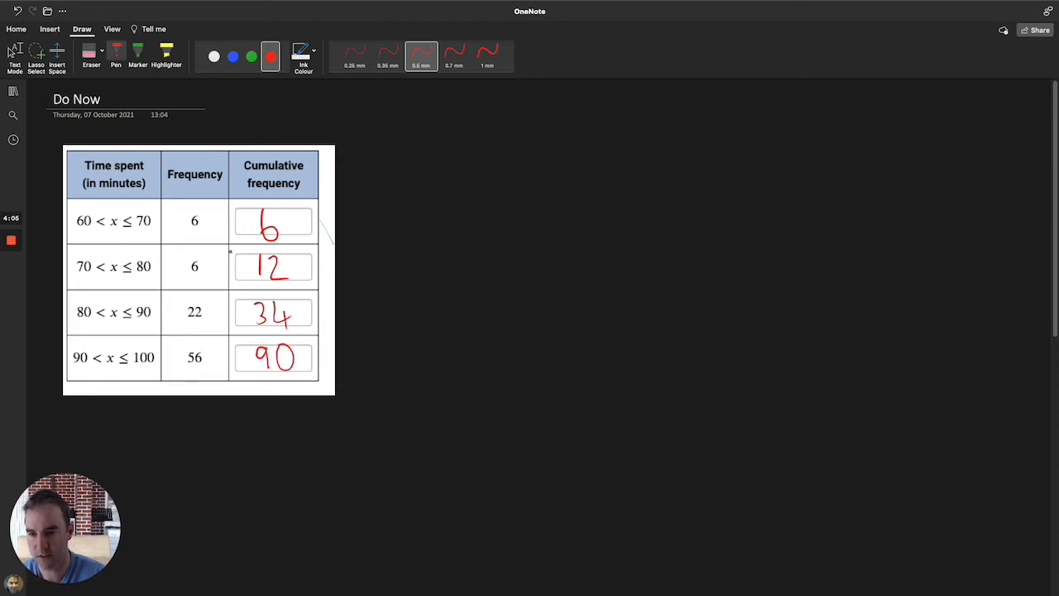
left_click(251, 56)
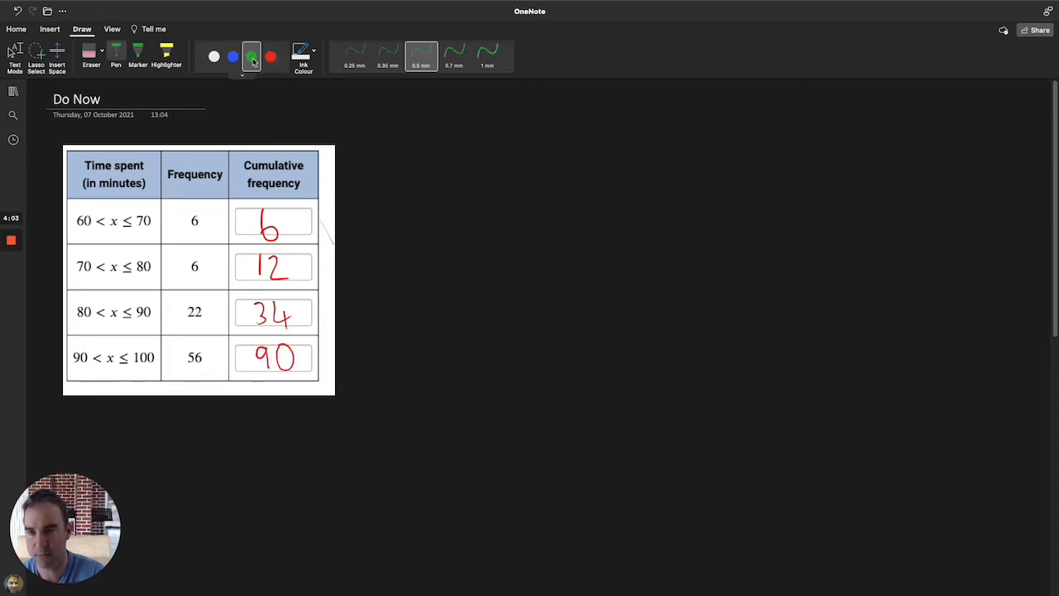
Step: Draw green vertical and horizontal ogive axes to the right of the table
left_click_drag(469, 162, 473, 400)
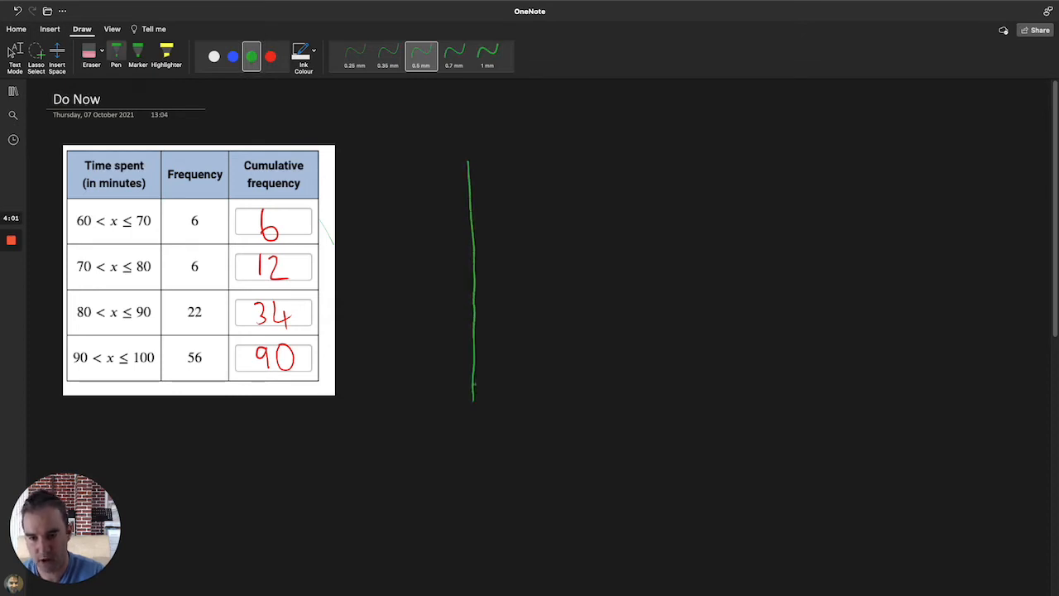
left_click_drag(474, 403, 711, 395)
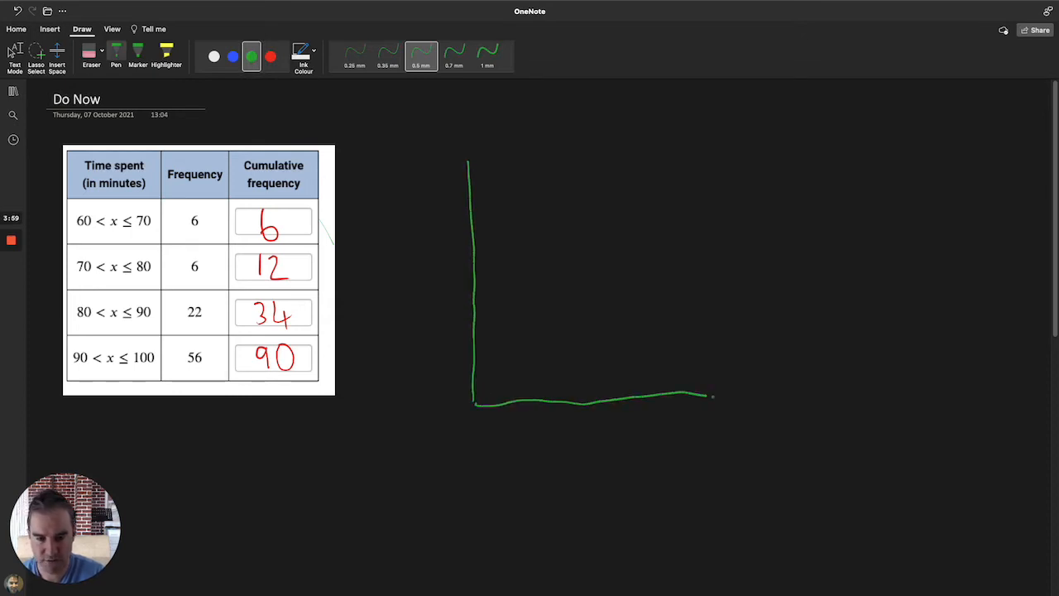
left_click_drag(683, 398, 730, 397)
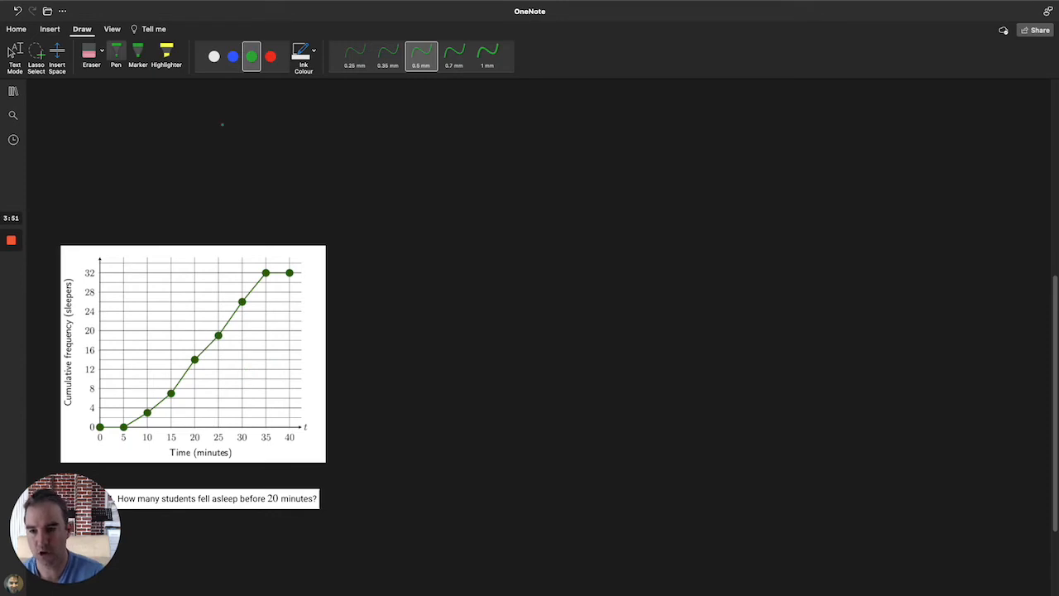
Step: Draw a blue line up from 20 minutes to the curve, then open Lesson 6 - Venn Diagrams
left_click(233, 56)
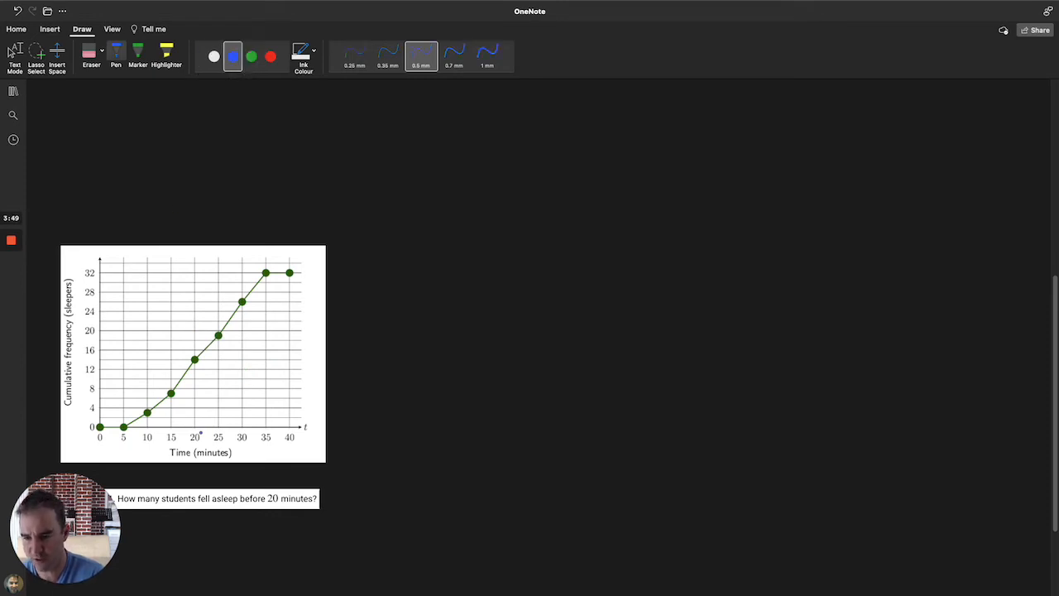
left_click_drag(194, 437, 194, 360)
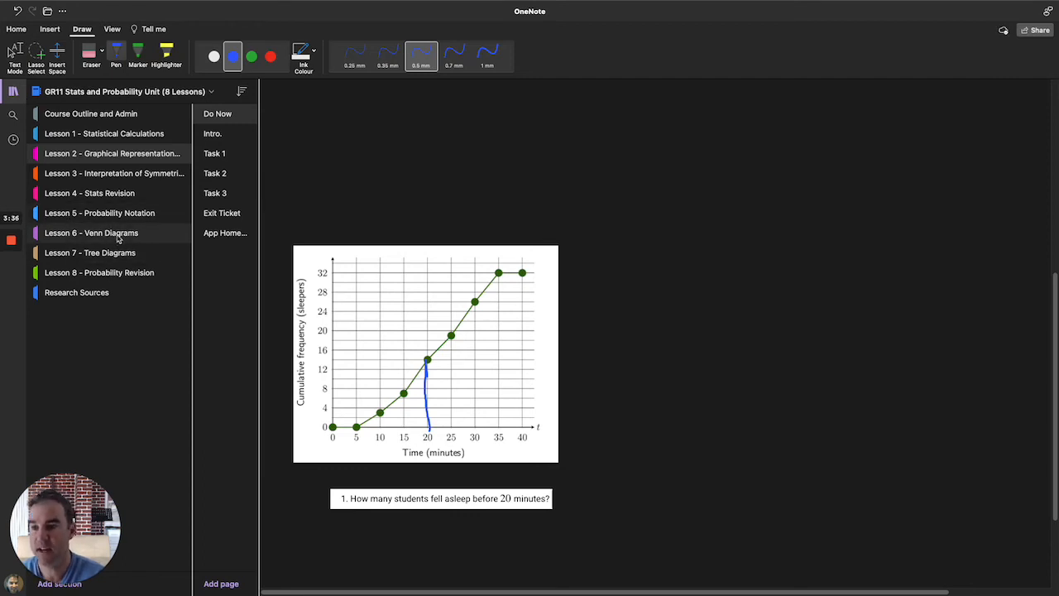
left_click(91, 232)
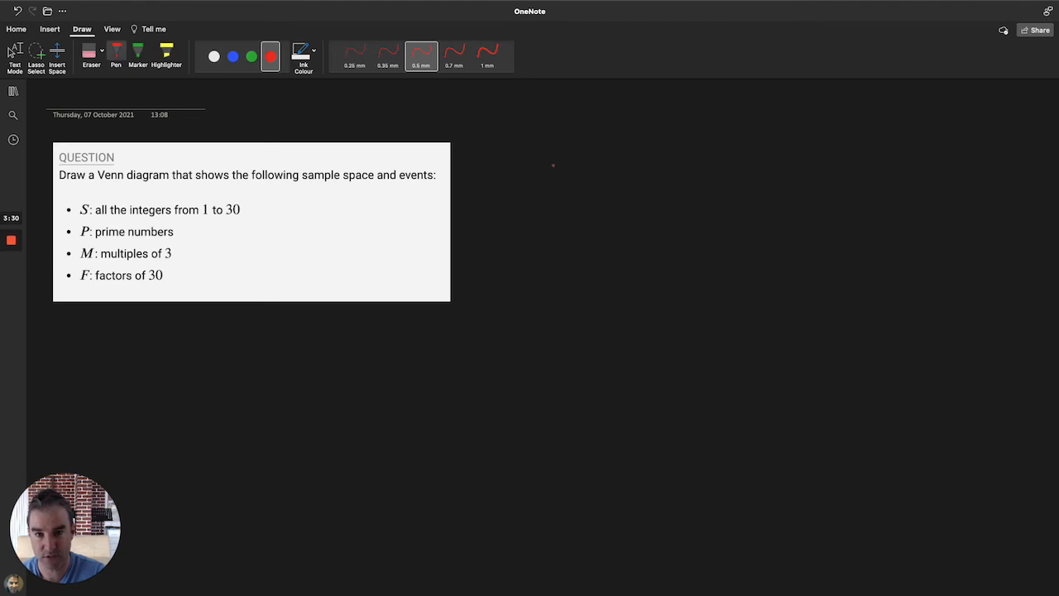
Step: Draw a red sample-space rectangle holding a green circle labelled P
left_click_drag(556, 153, 775, 311)
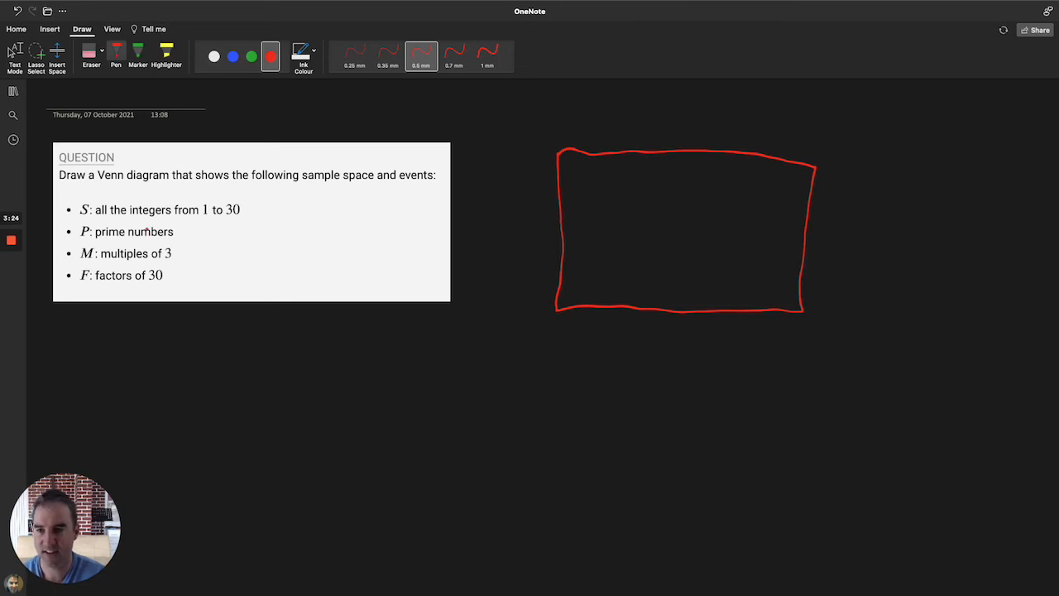
left_click(252, 57)
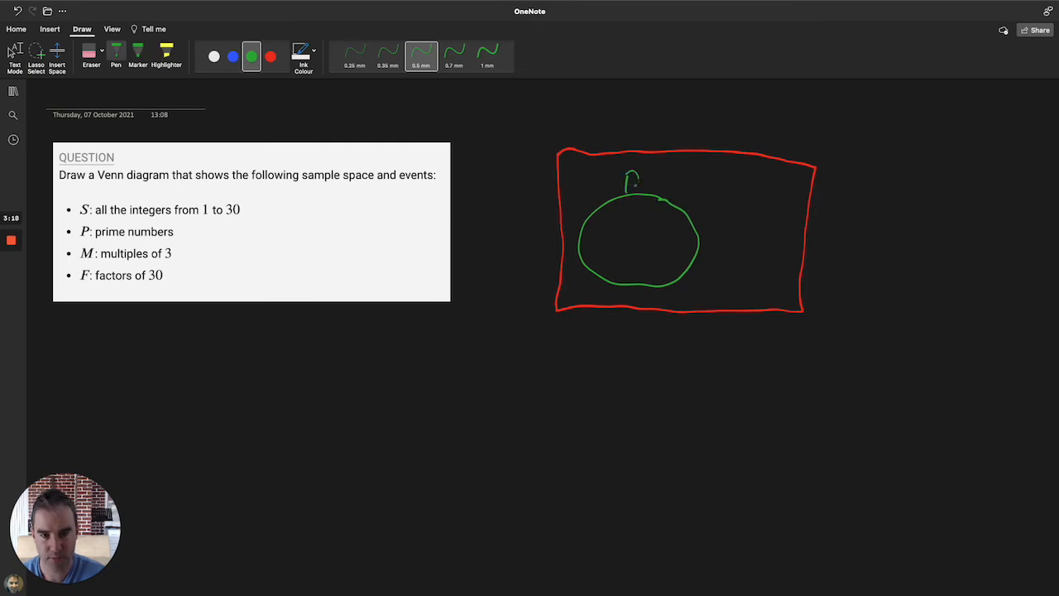
left_click_drag(629, 186, 637, 175)
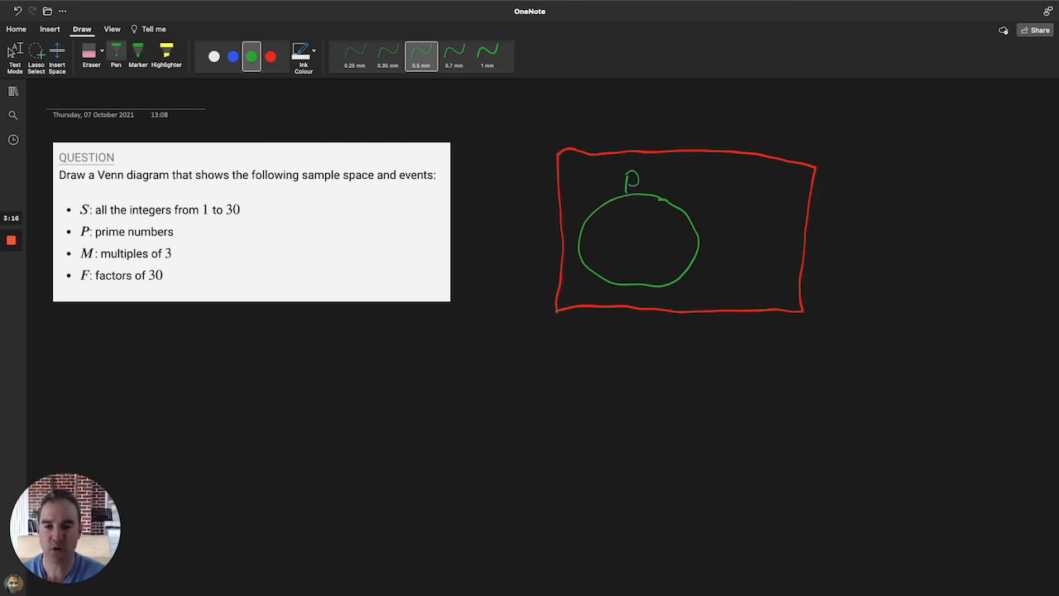